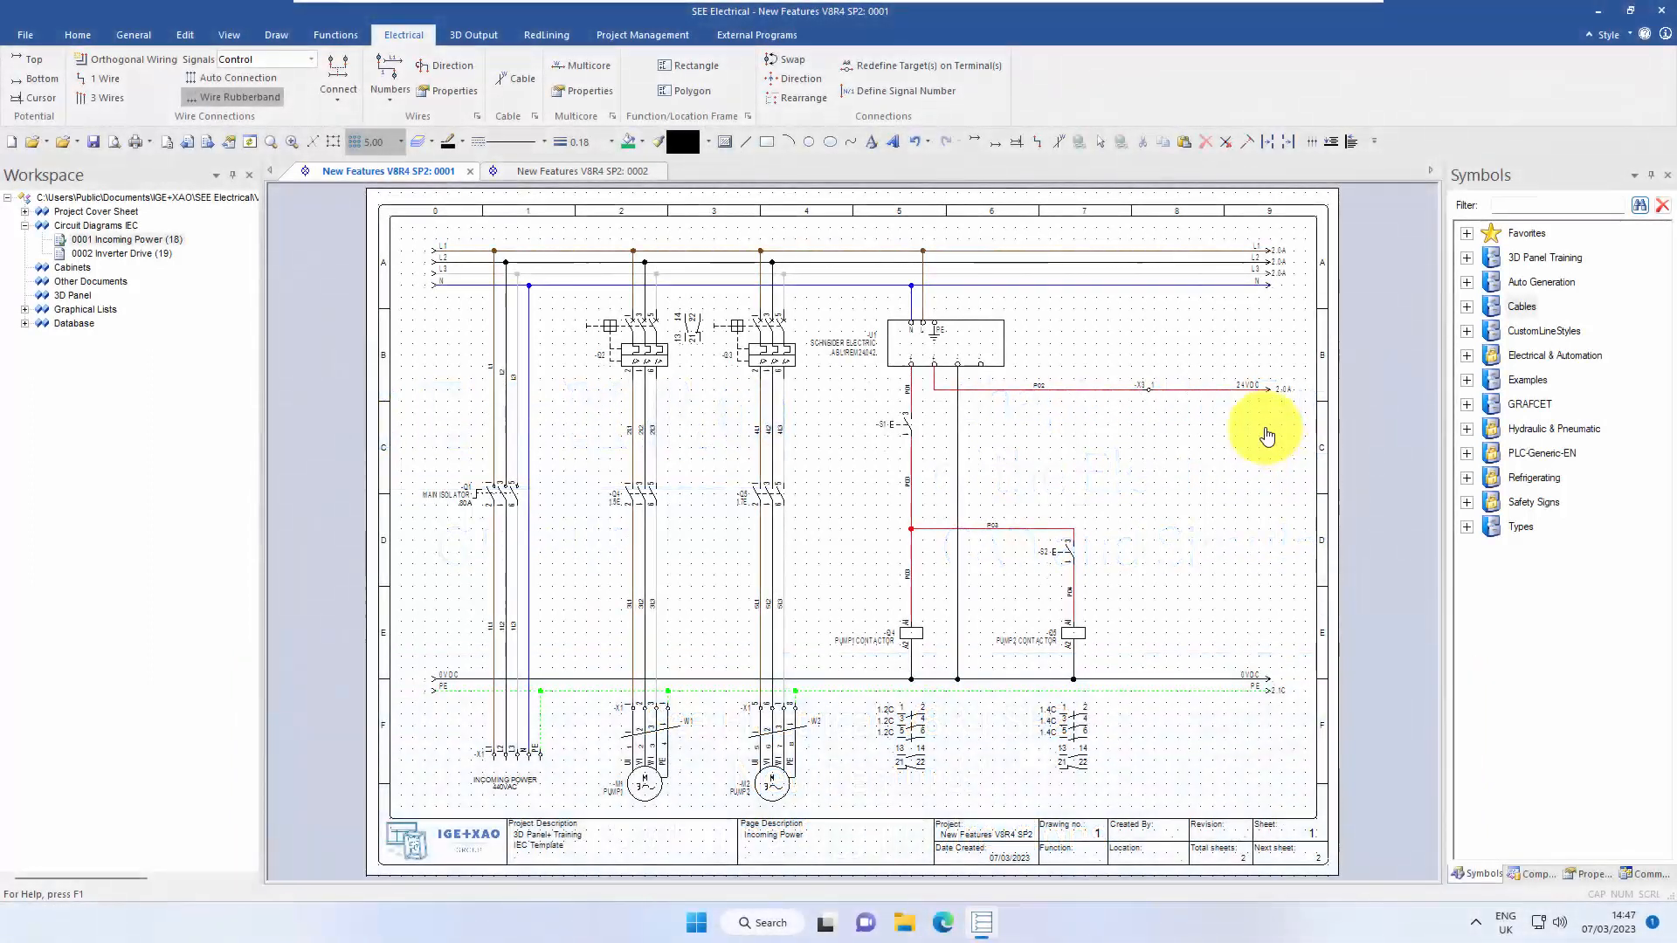
pyautogui.moveTo(1272, 431)
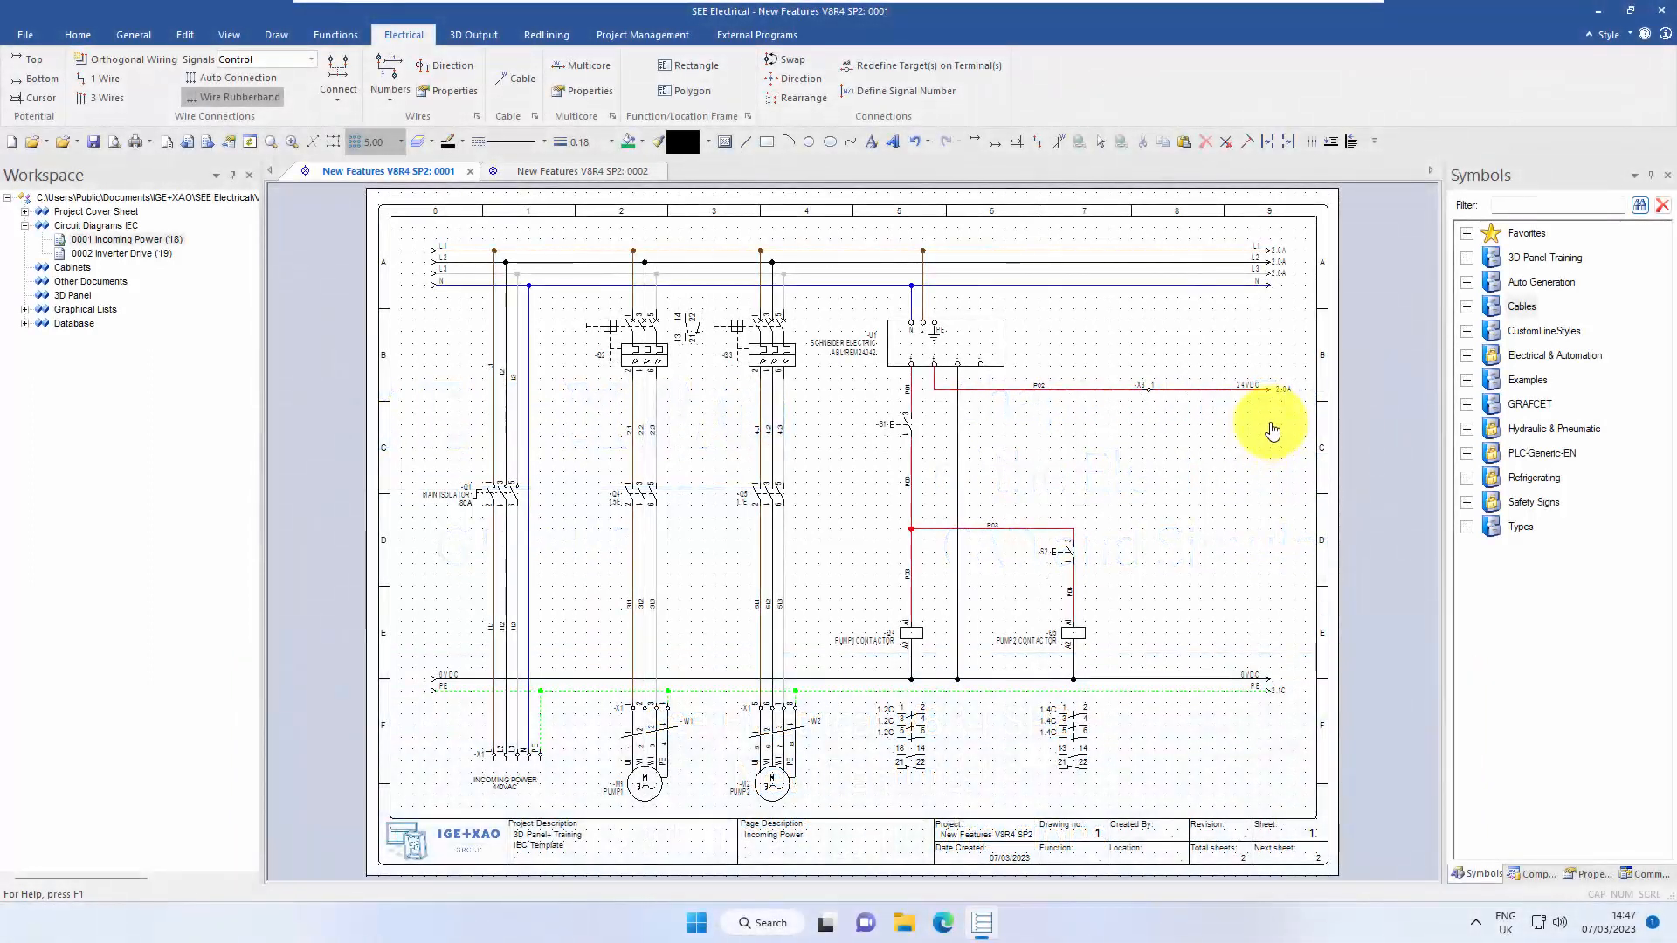
pyautogui.moveTo(1261, 451)
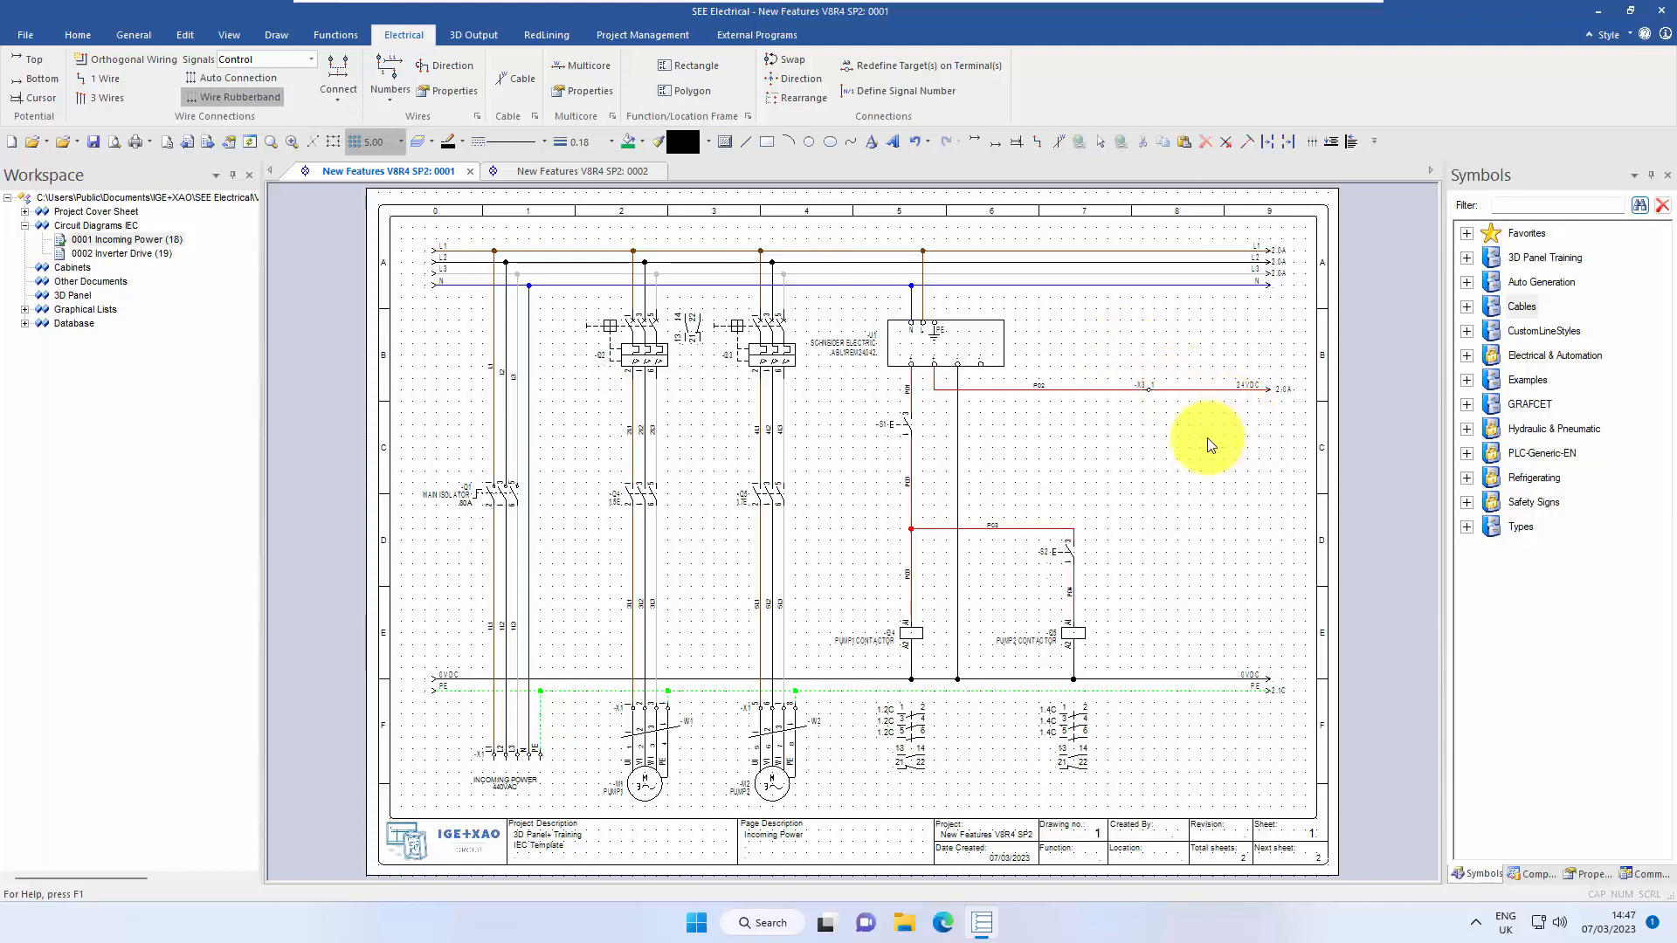
pyautogui.moveTo(1281, 421)
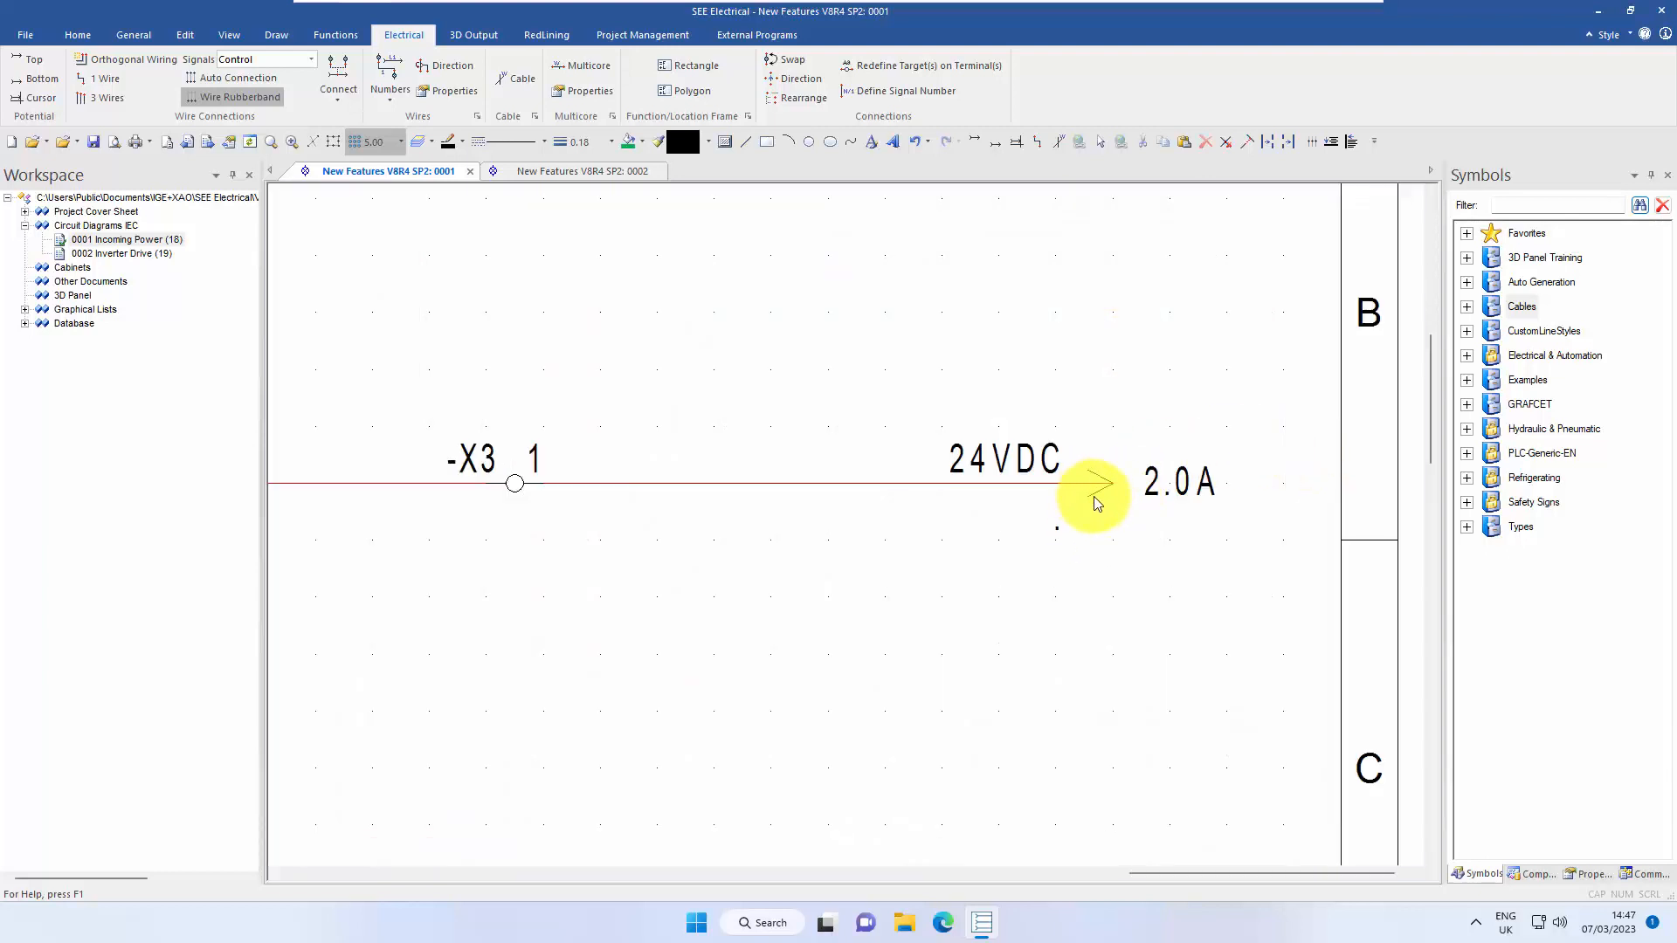
# - Toggle the 24VDC signal reference's direction so its arrow points the opposite way
pyautogui.press('shift')
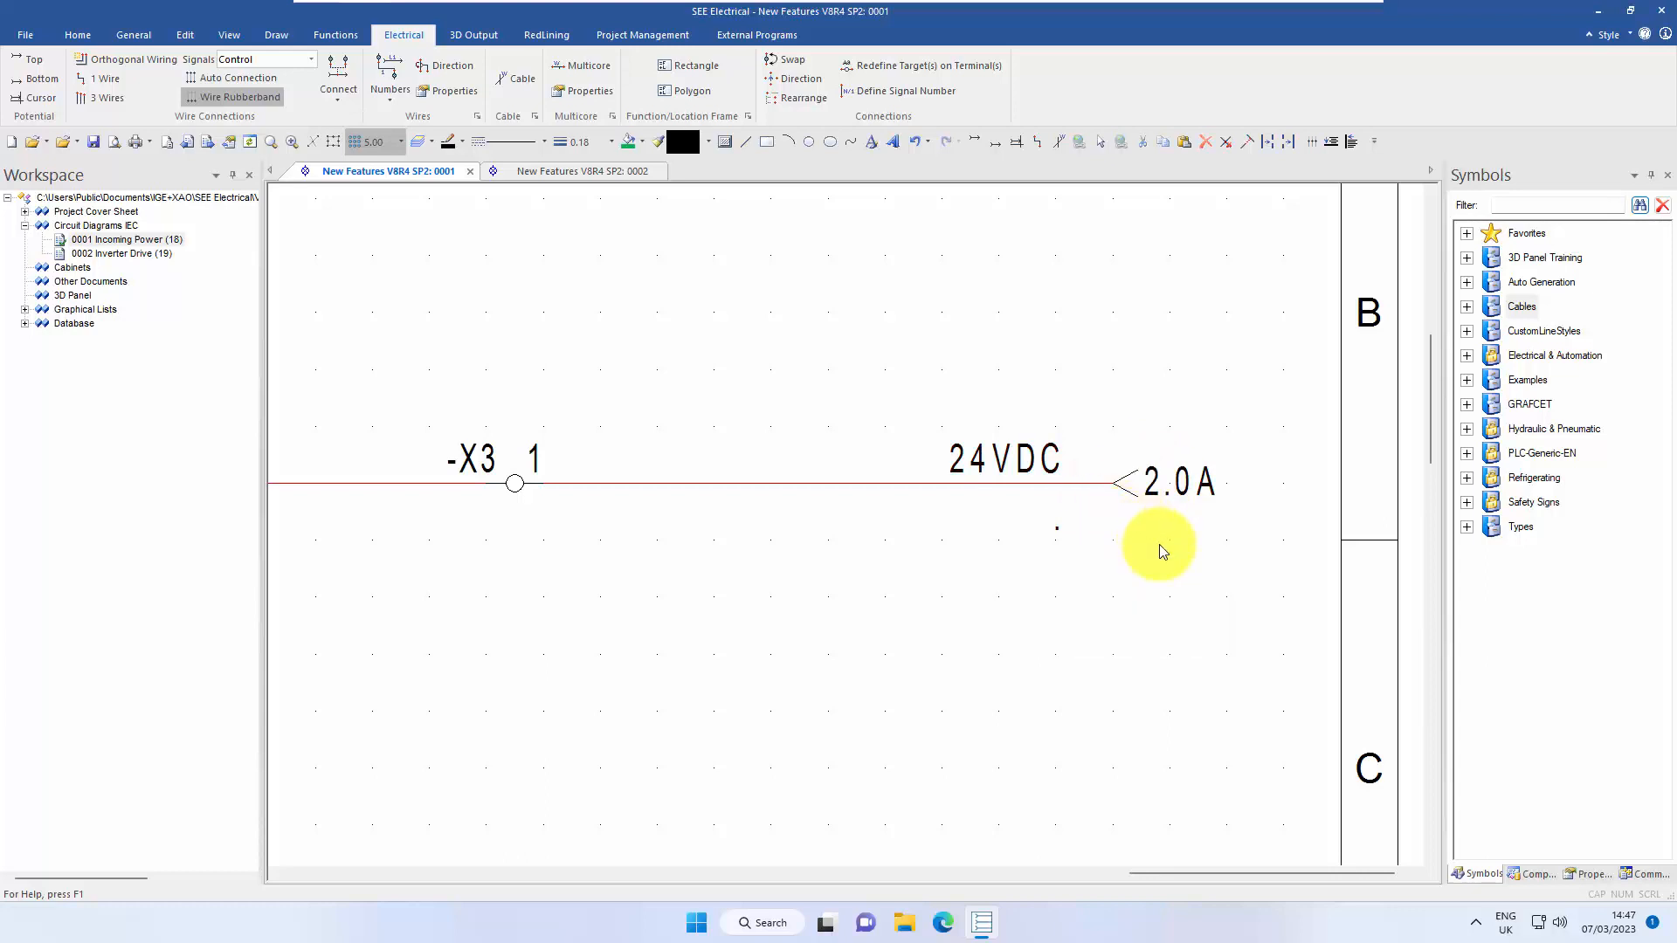
pyautogui.moveTo(100, 77)
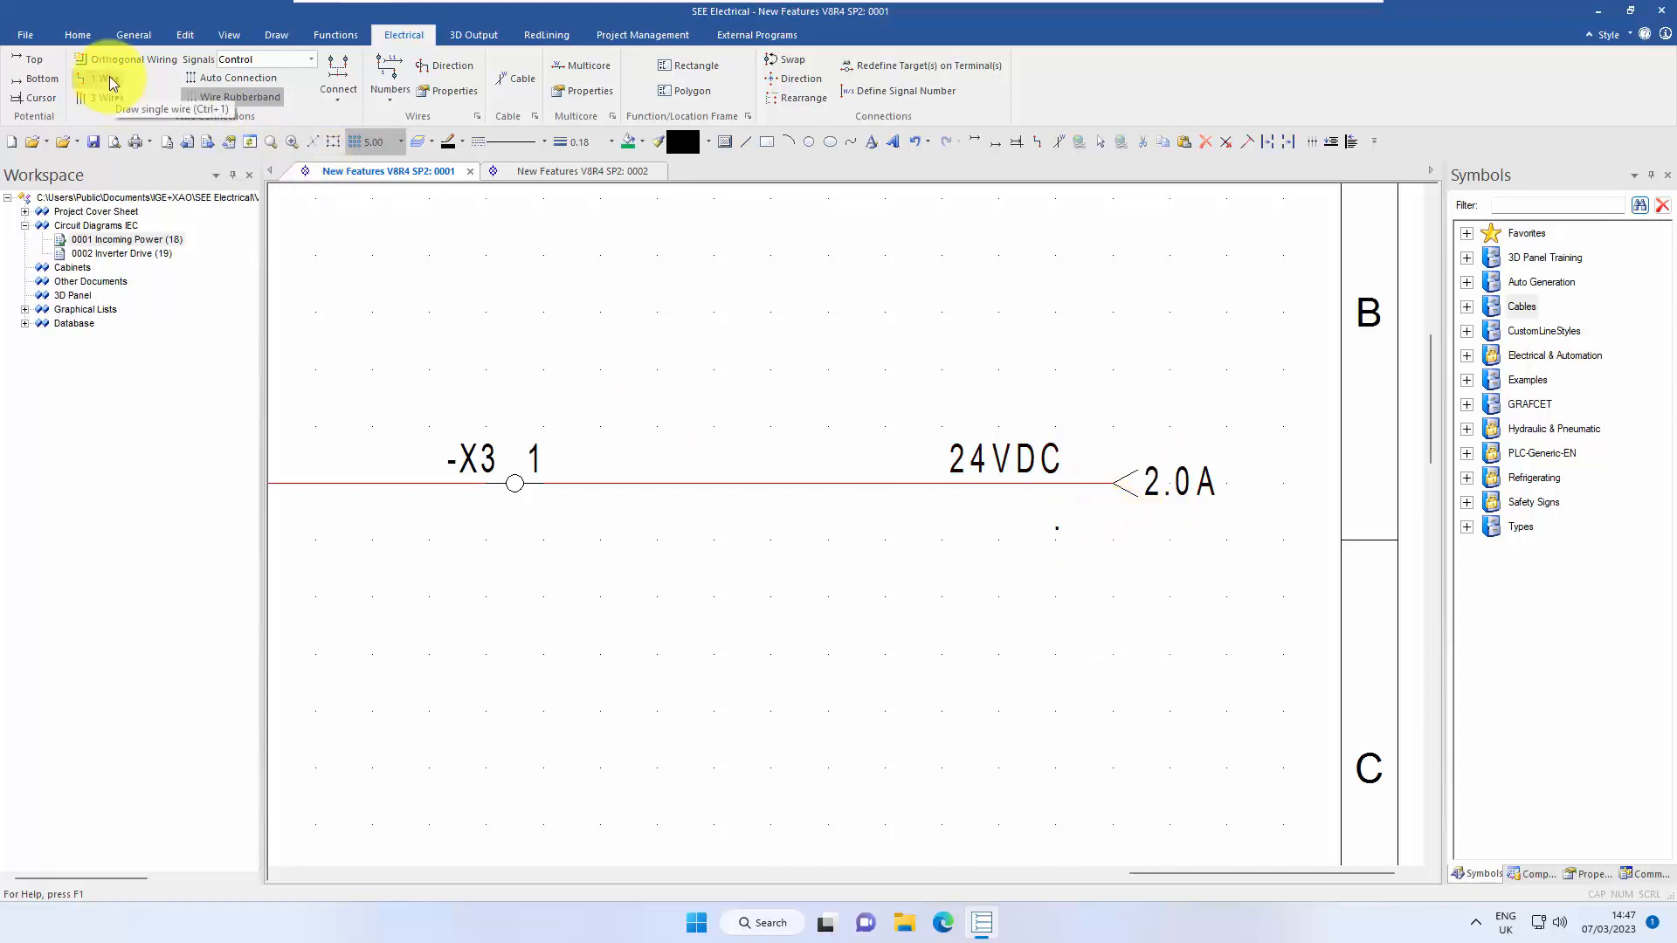
pyautogui.moveTo(206, 194)
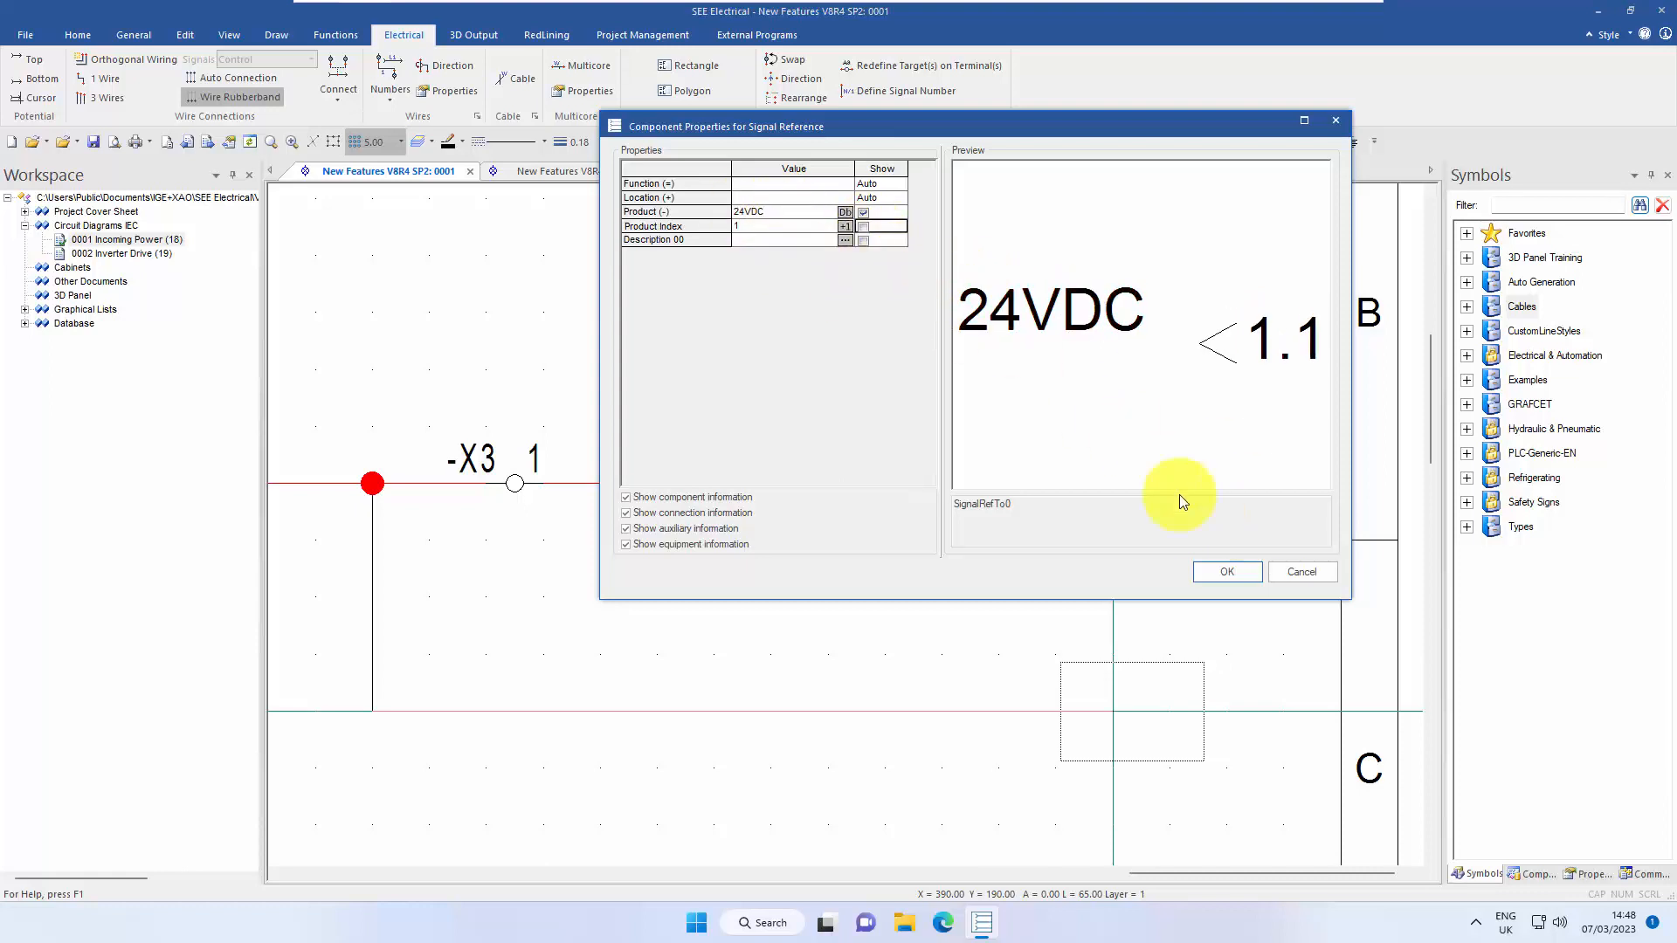
# - Confirm the new branch wire's 24VDC signal reference properties and flip it to point outward
pyautogui.click(1226, 571)
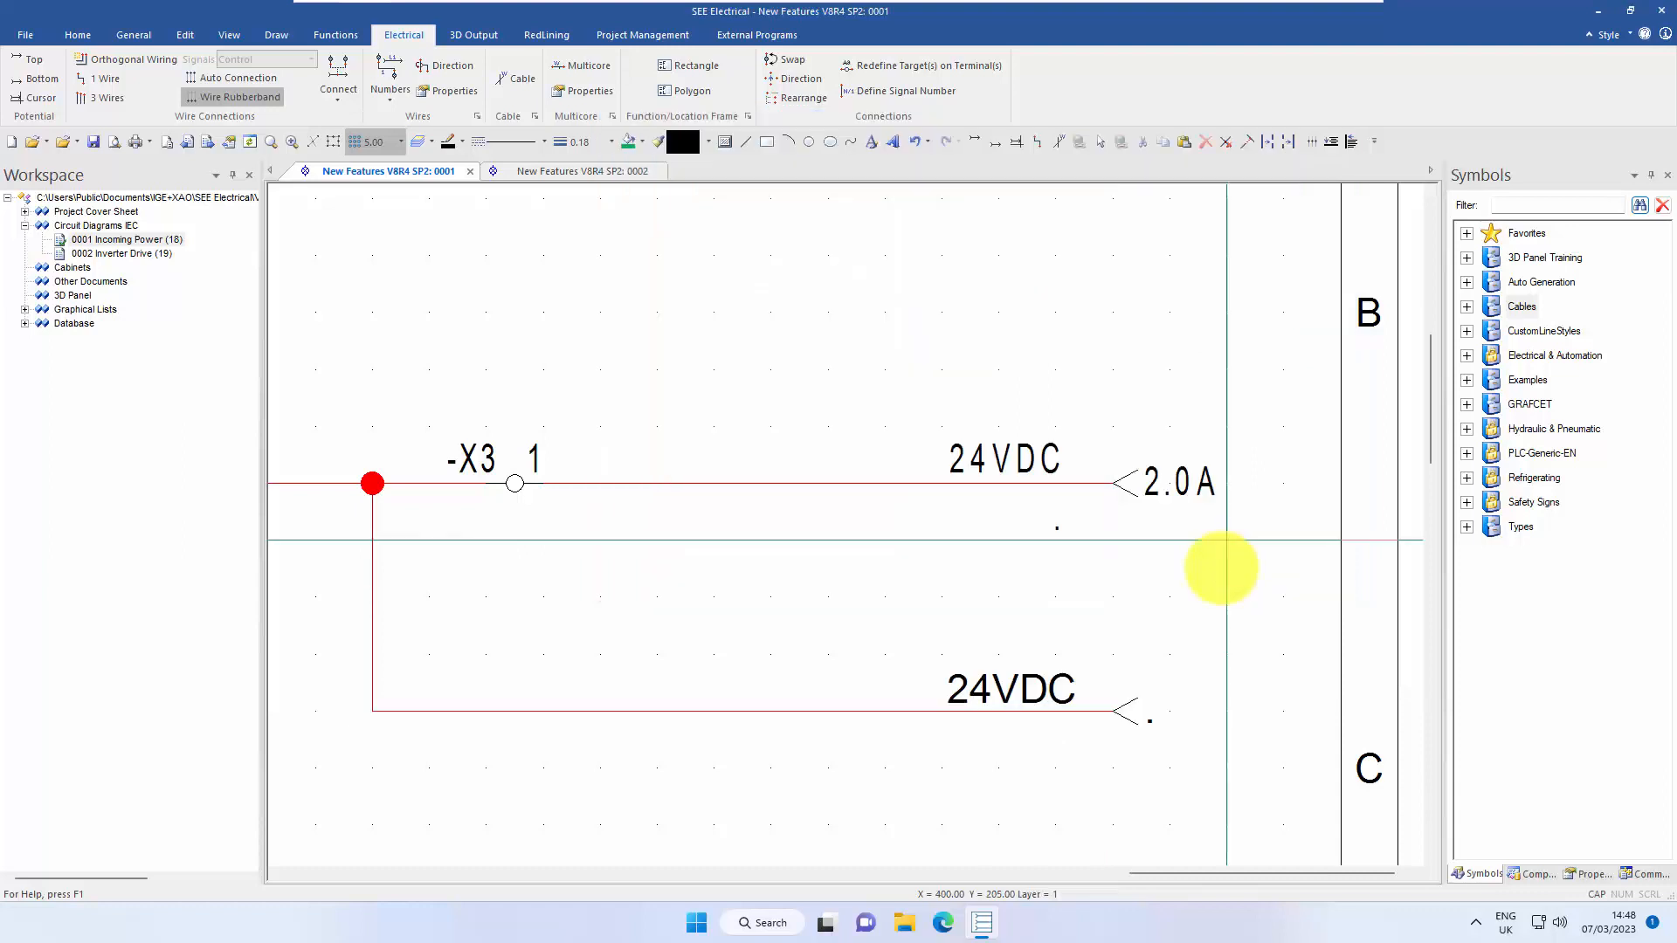
pyautogui.moveTo(1146, 690)
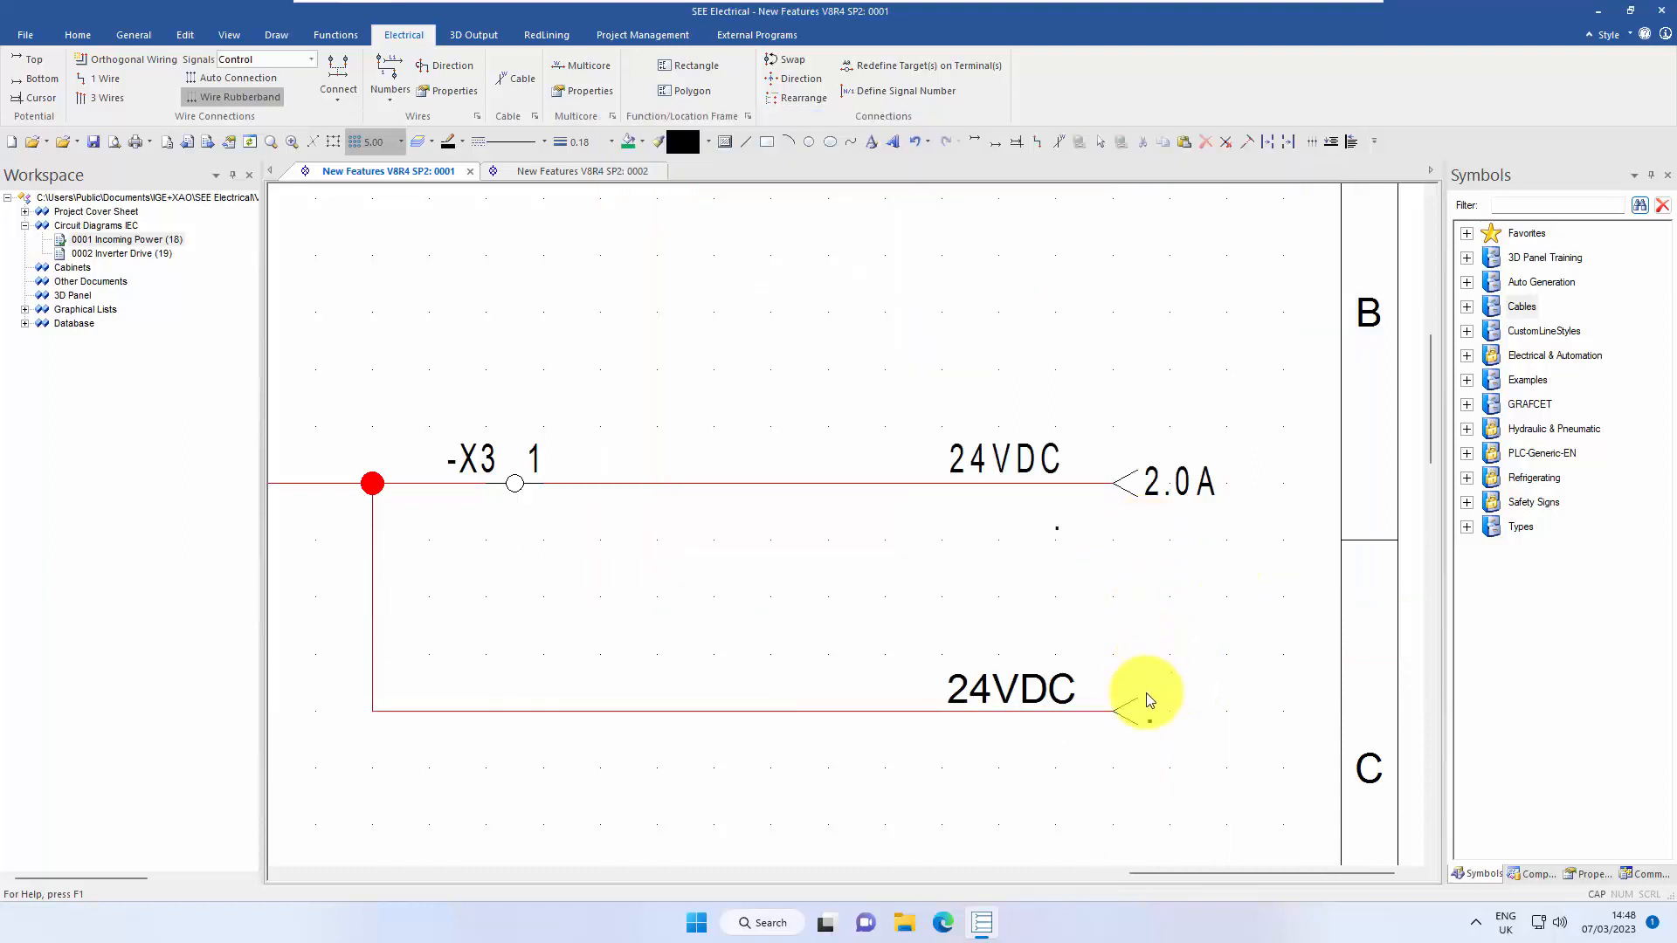
pyautogui.press('shift')
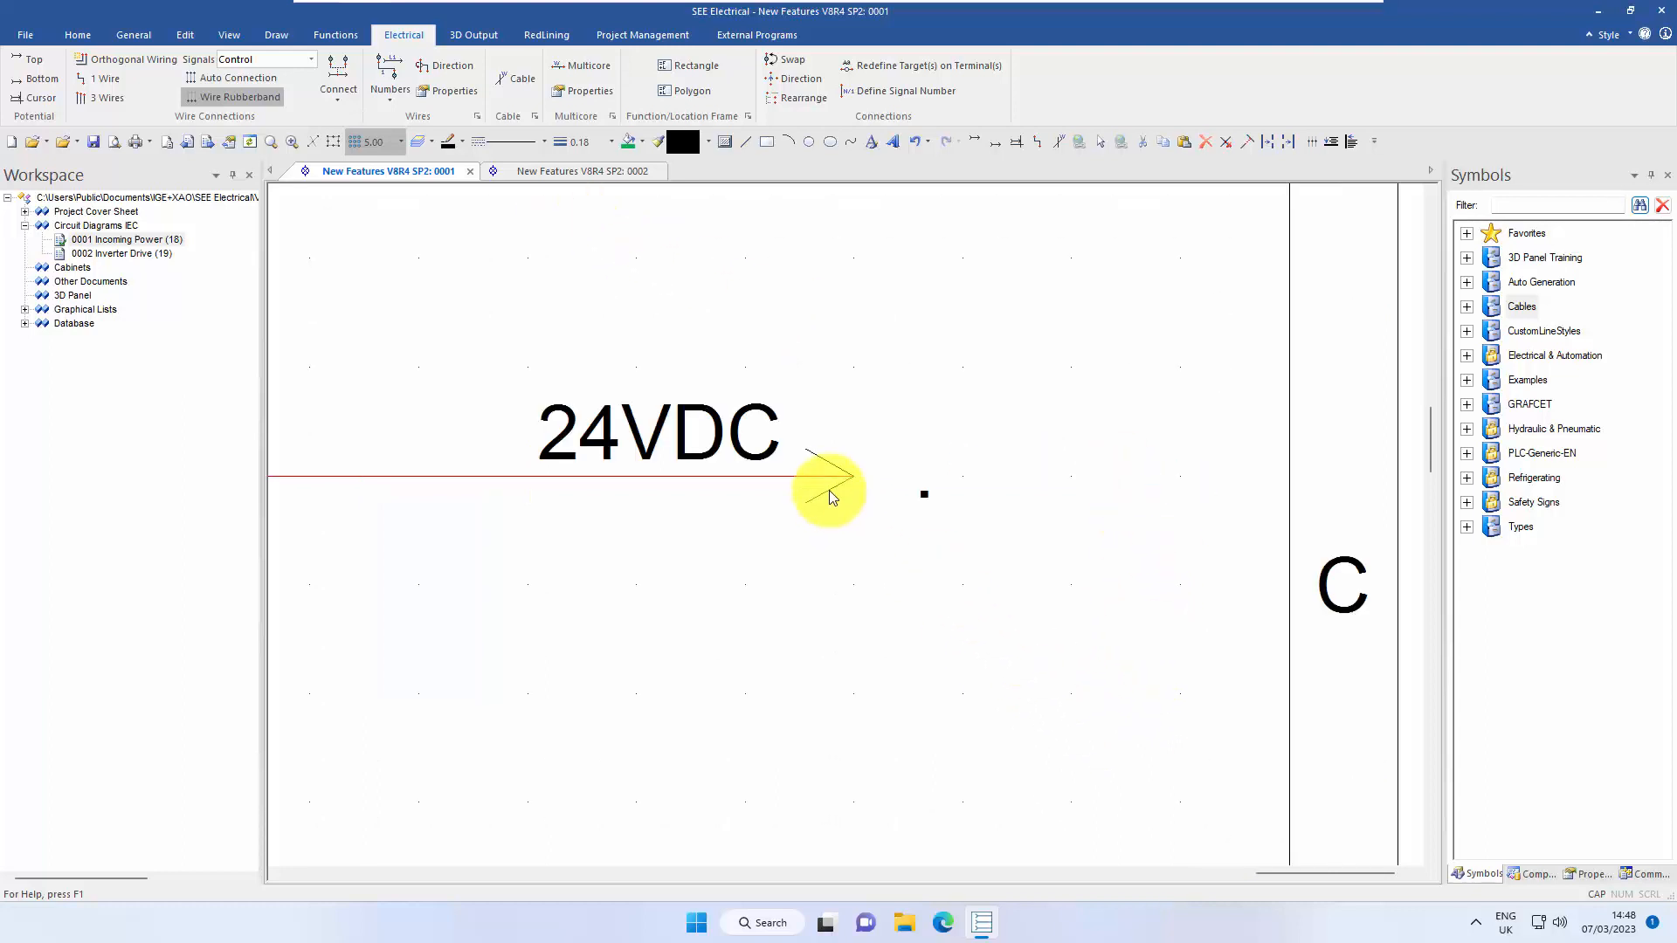
pyautogui.doubleClick(657, 433)
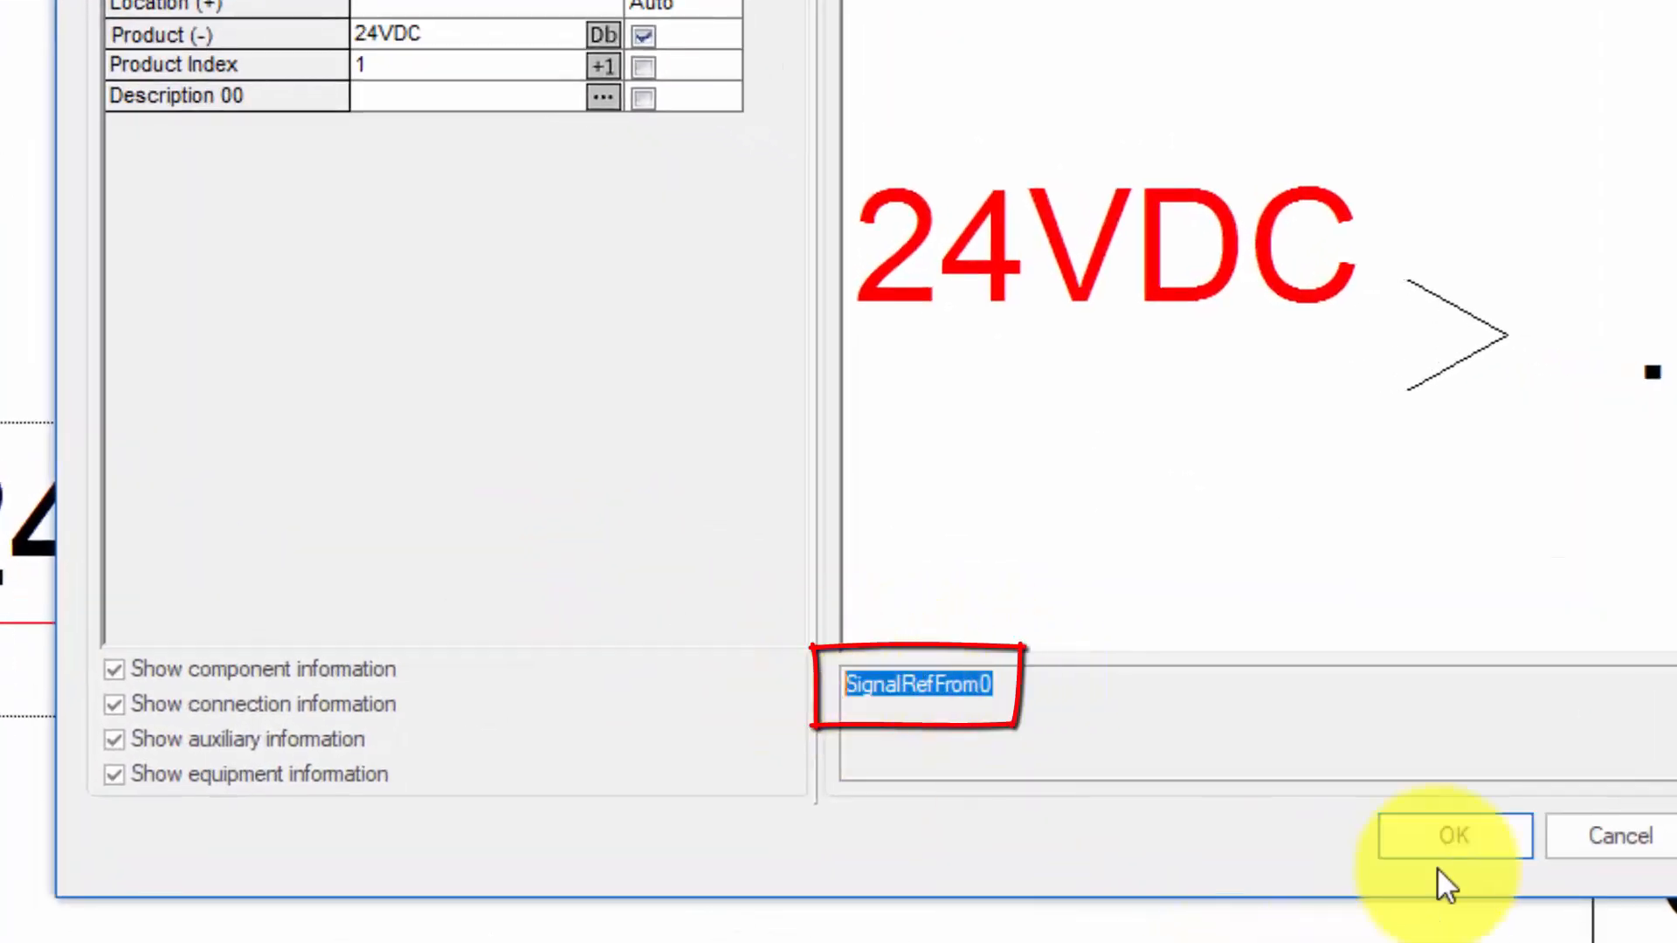
pyautogui.click(1452, 835)
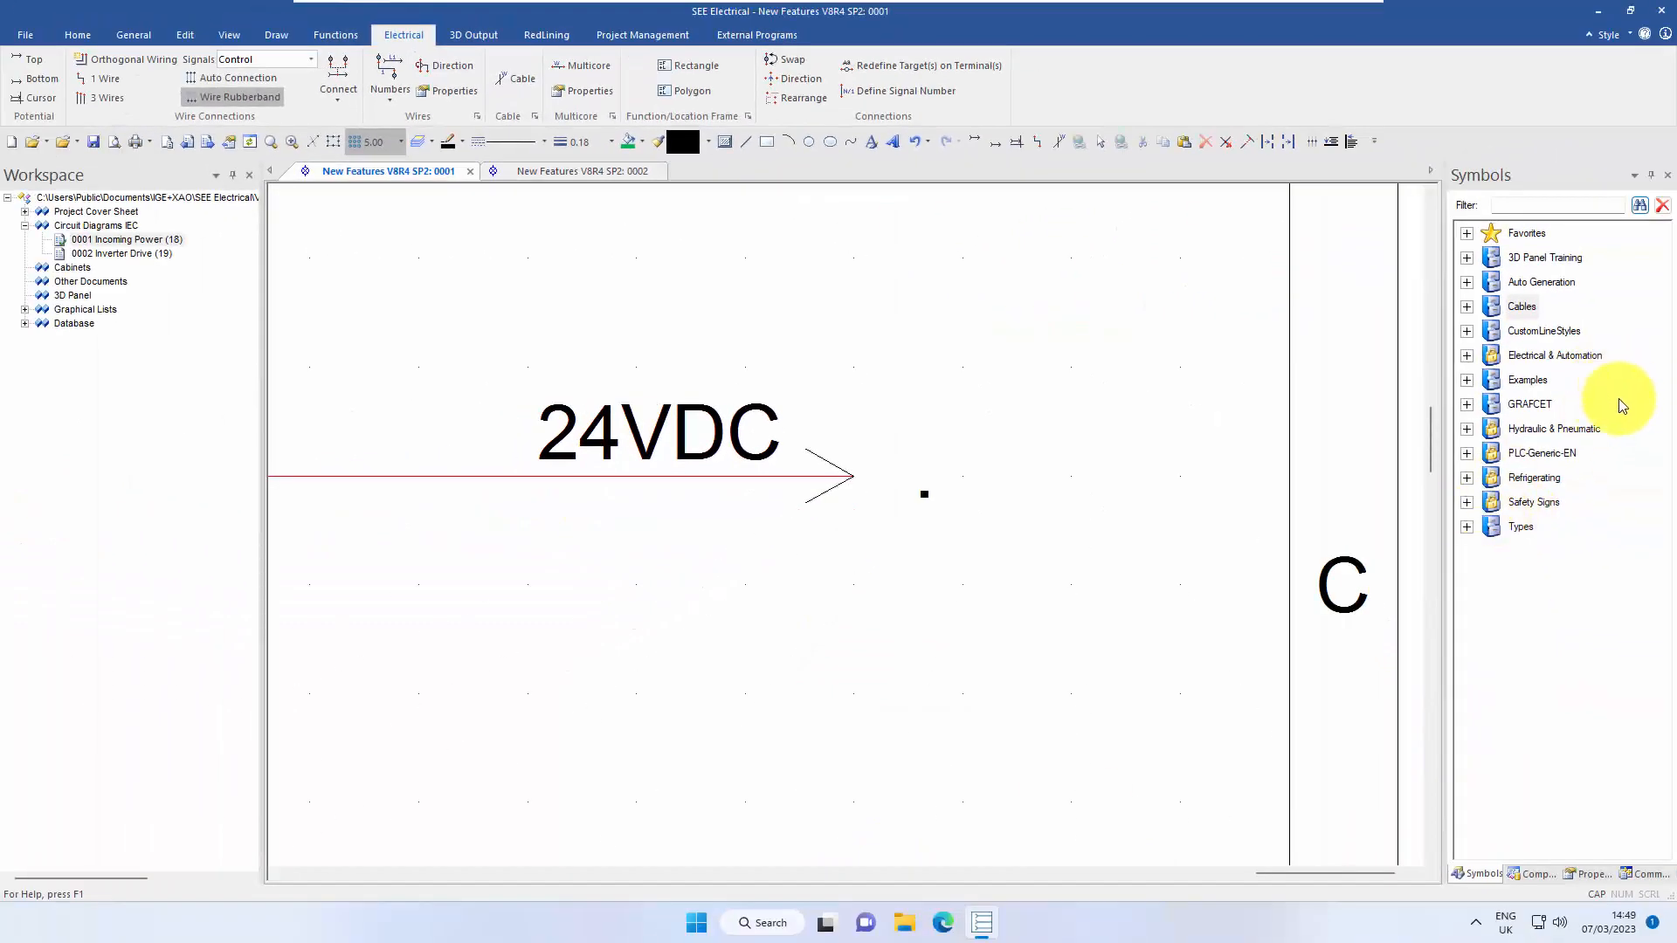
# - In Symbol Databases Properties, switch the system Circuit Diagrams IEC library On and apply
pyautogui.click(1520, 307)
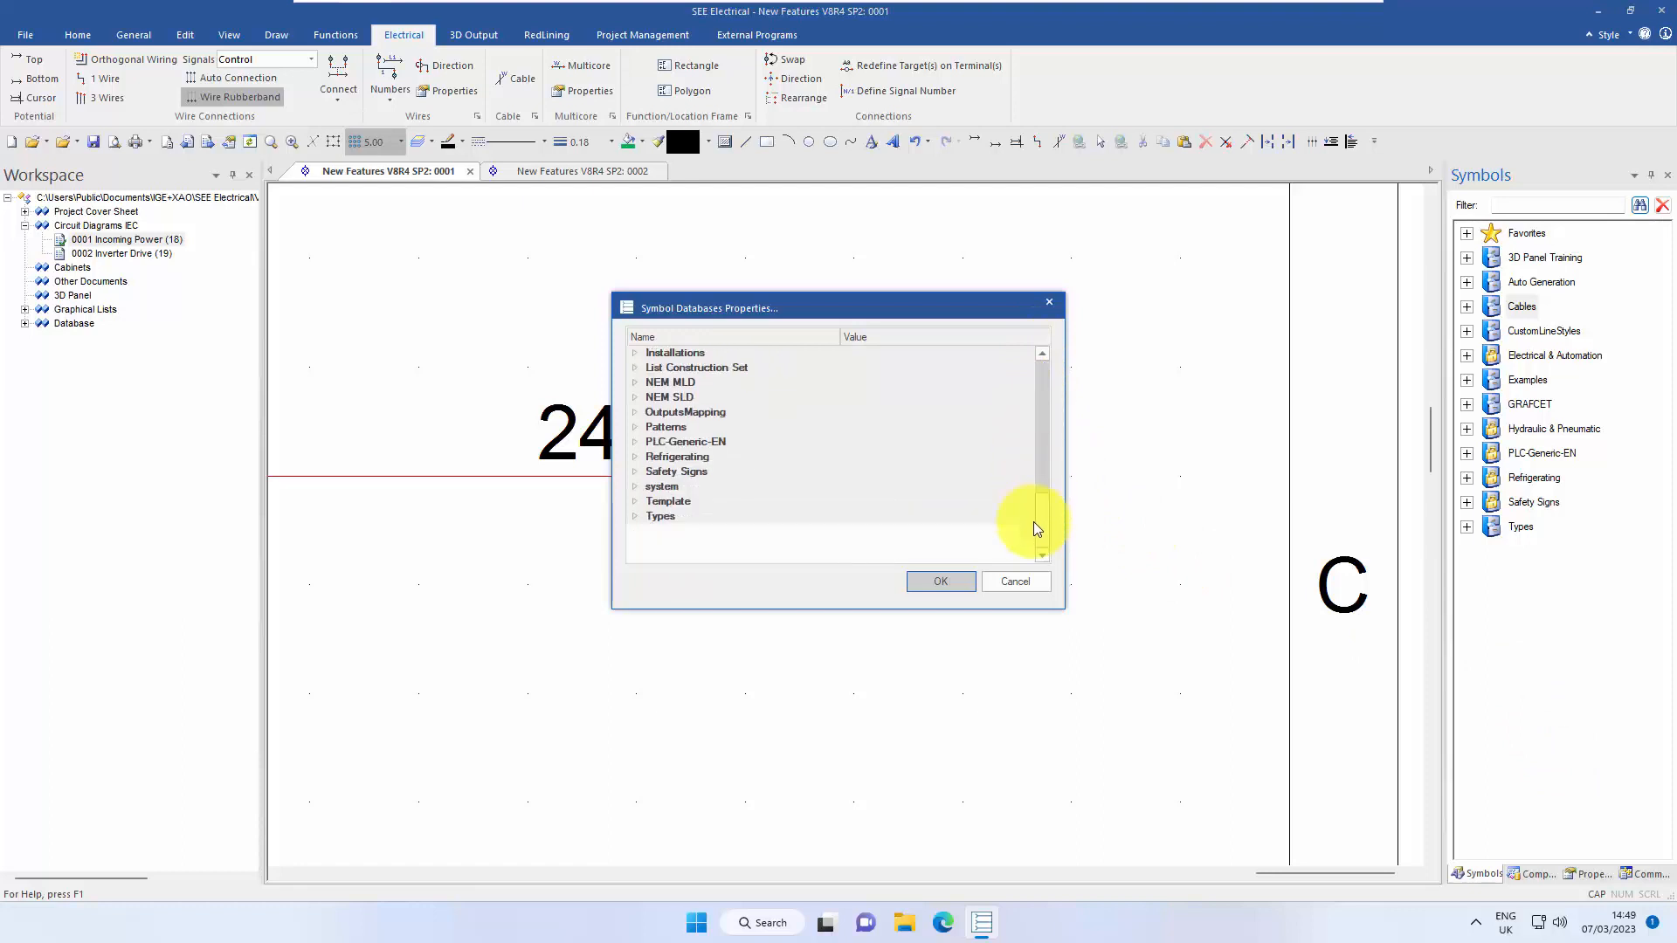
pyautogui.click(633, 486)
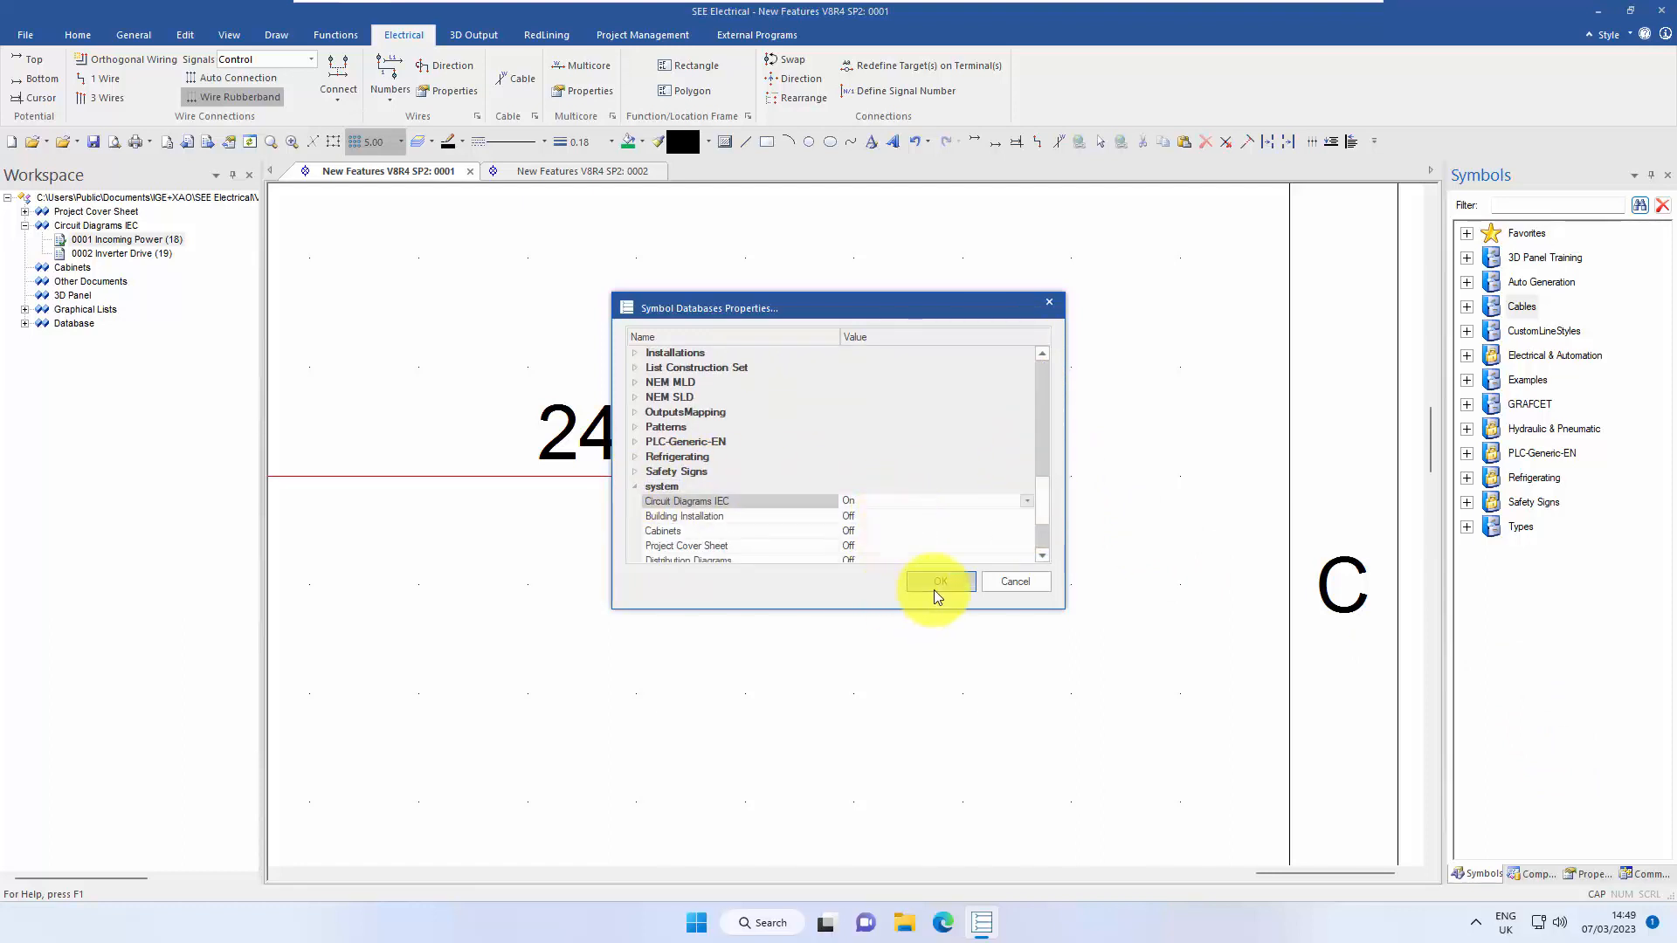
pyautogui.click(934, 581)
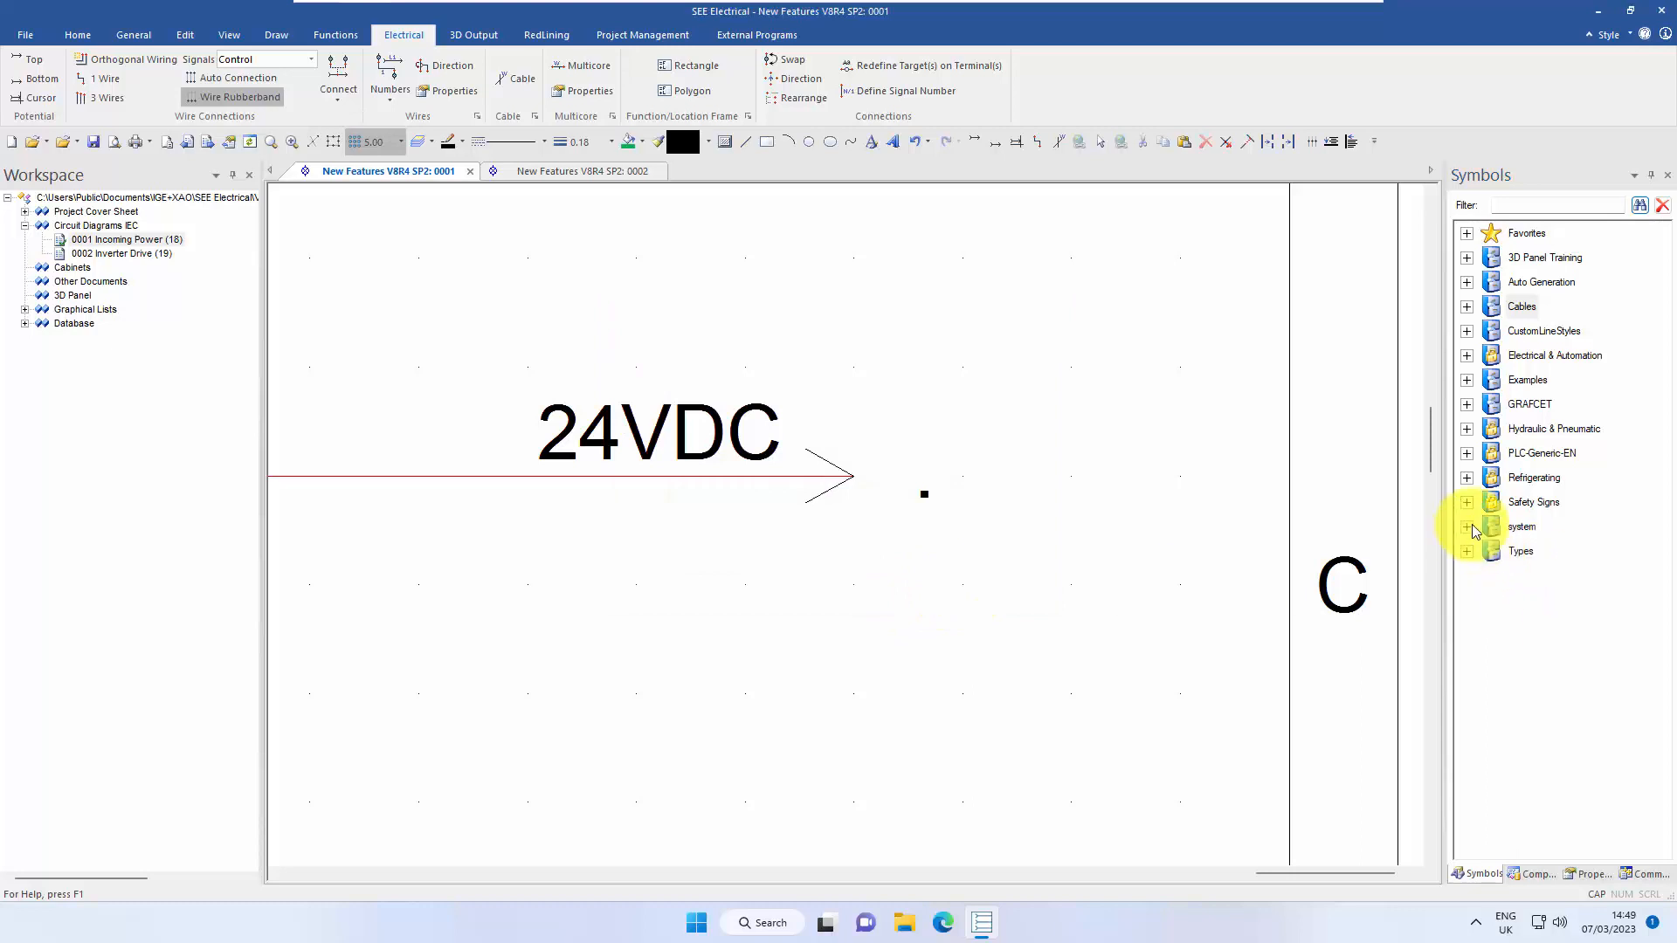
# - Place SignalRefTo0 from the system library below the 24VDC wire, confirm, and reopen its properties
pyautogui.click(1466, 526)
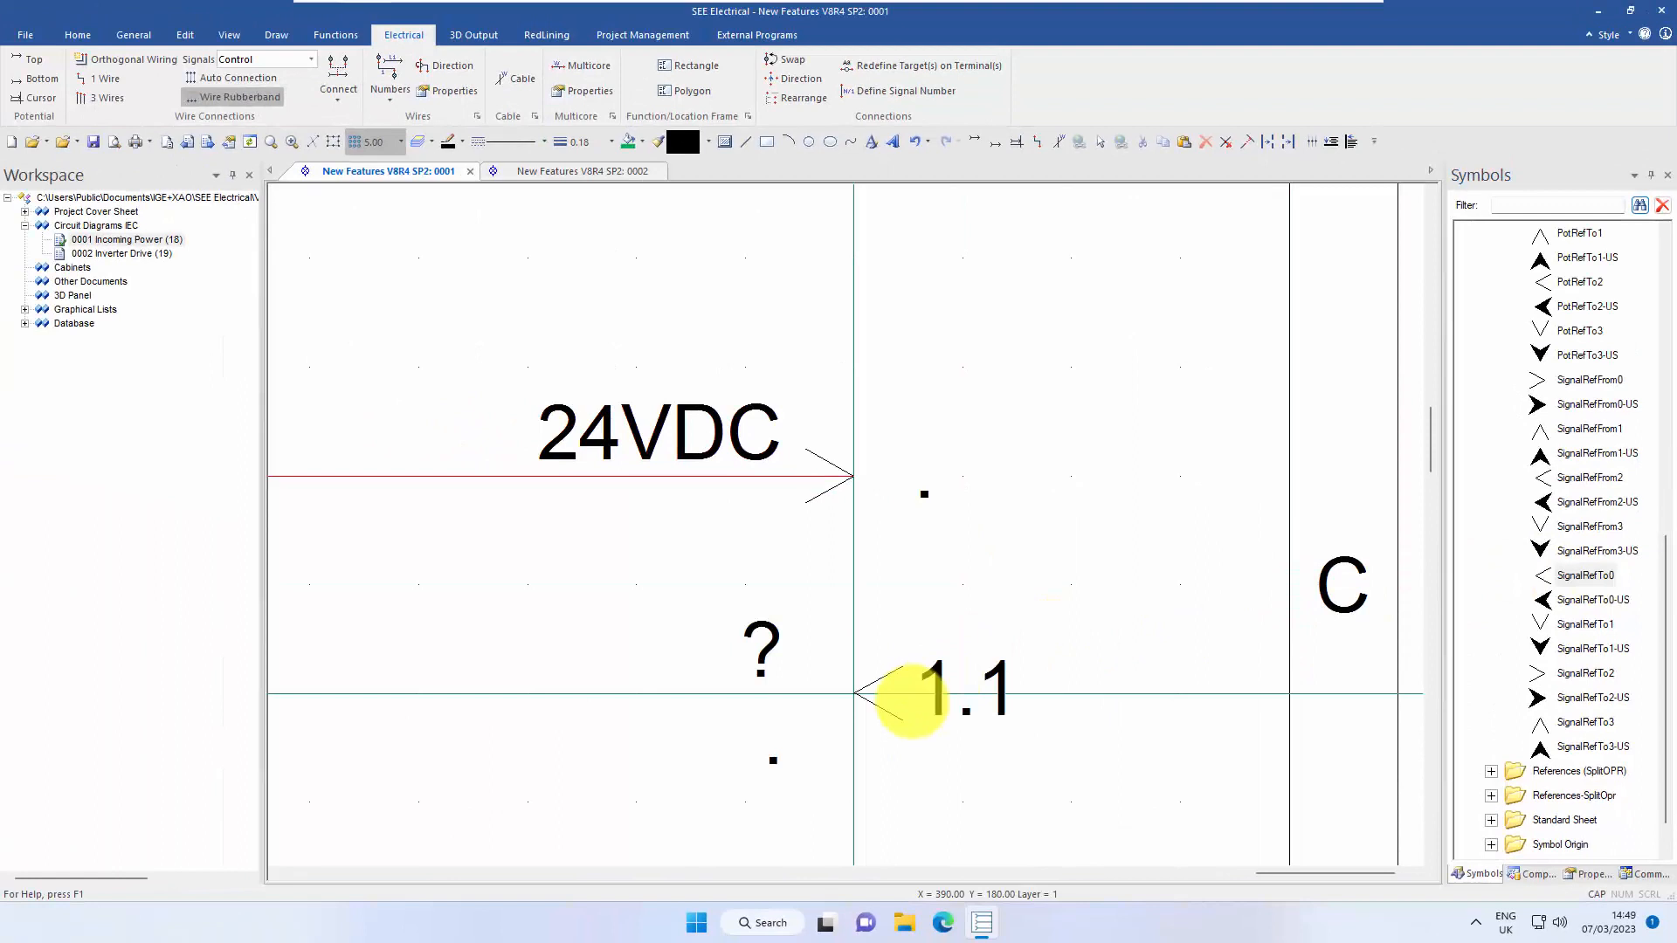
pyautogui.doubleClick(930, 693)
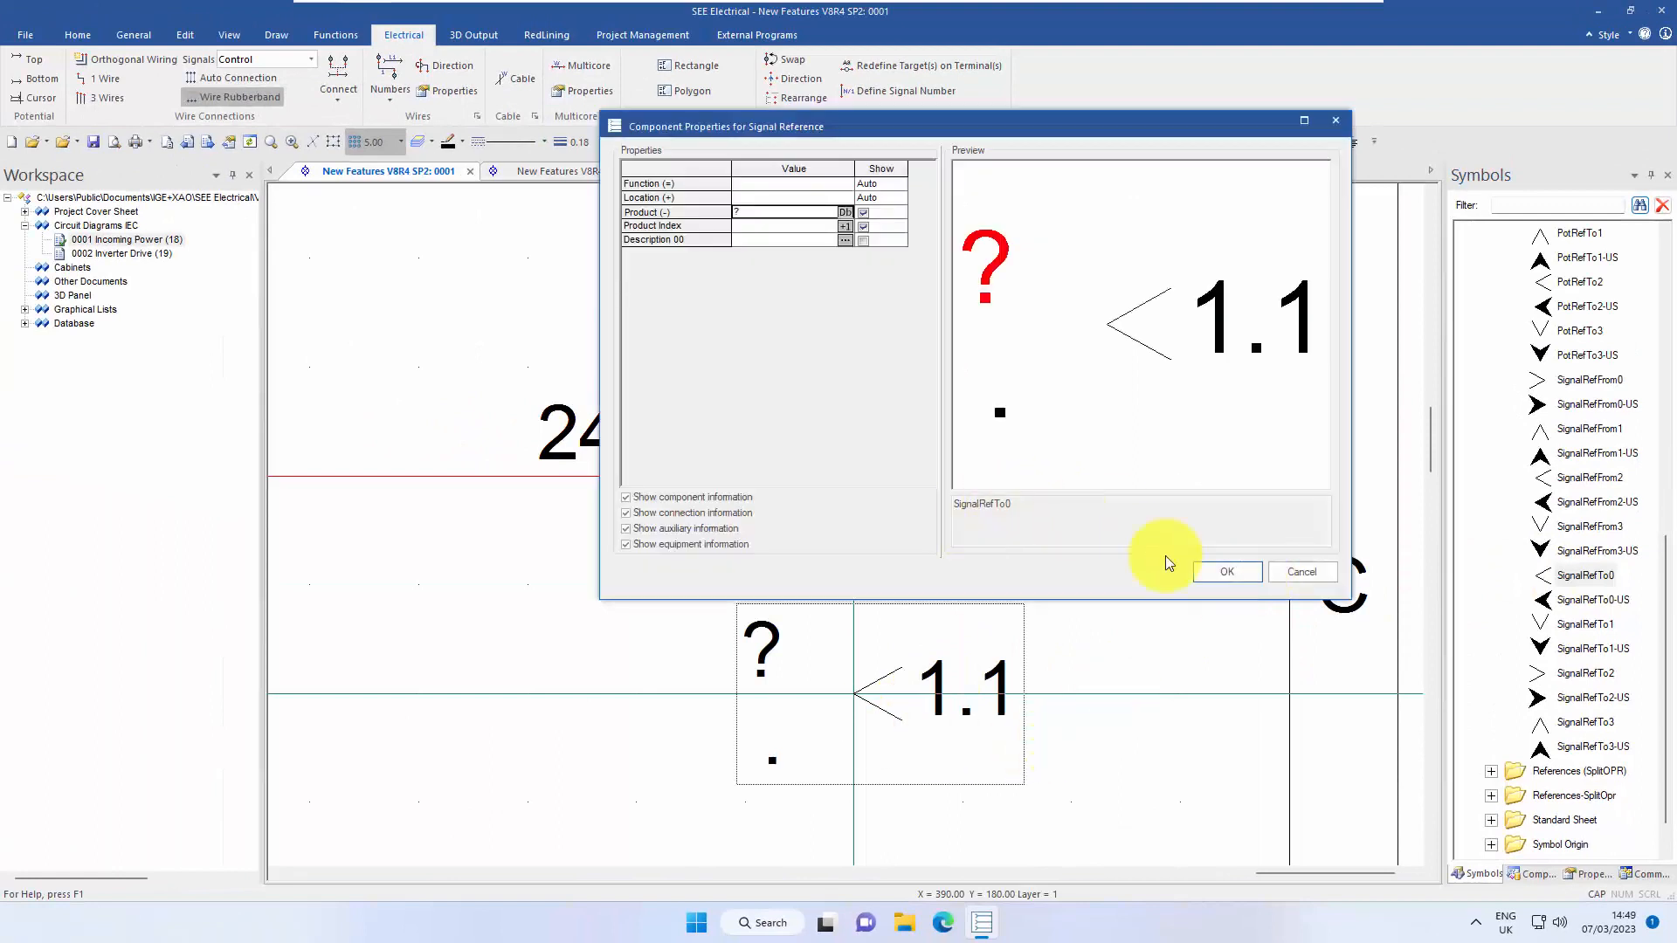
pyautogui.click(1225, 571)
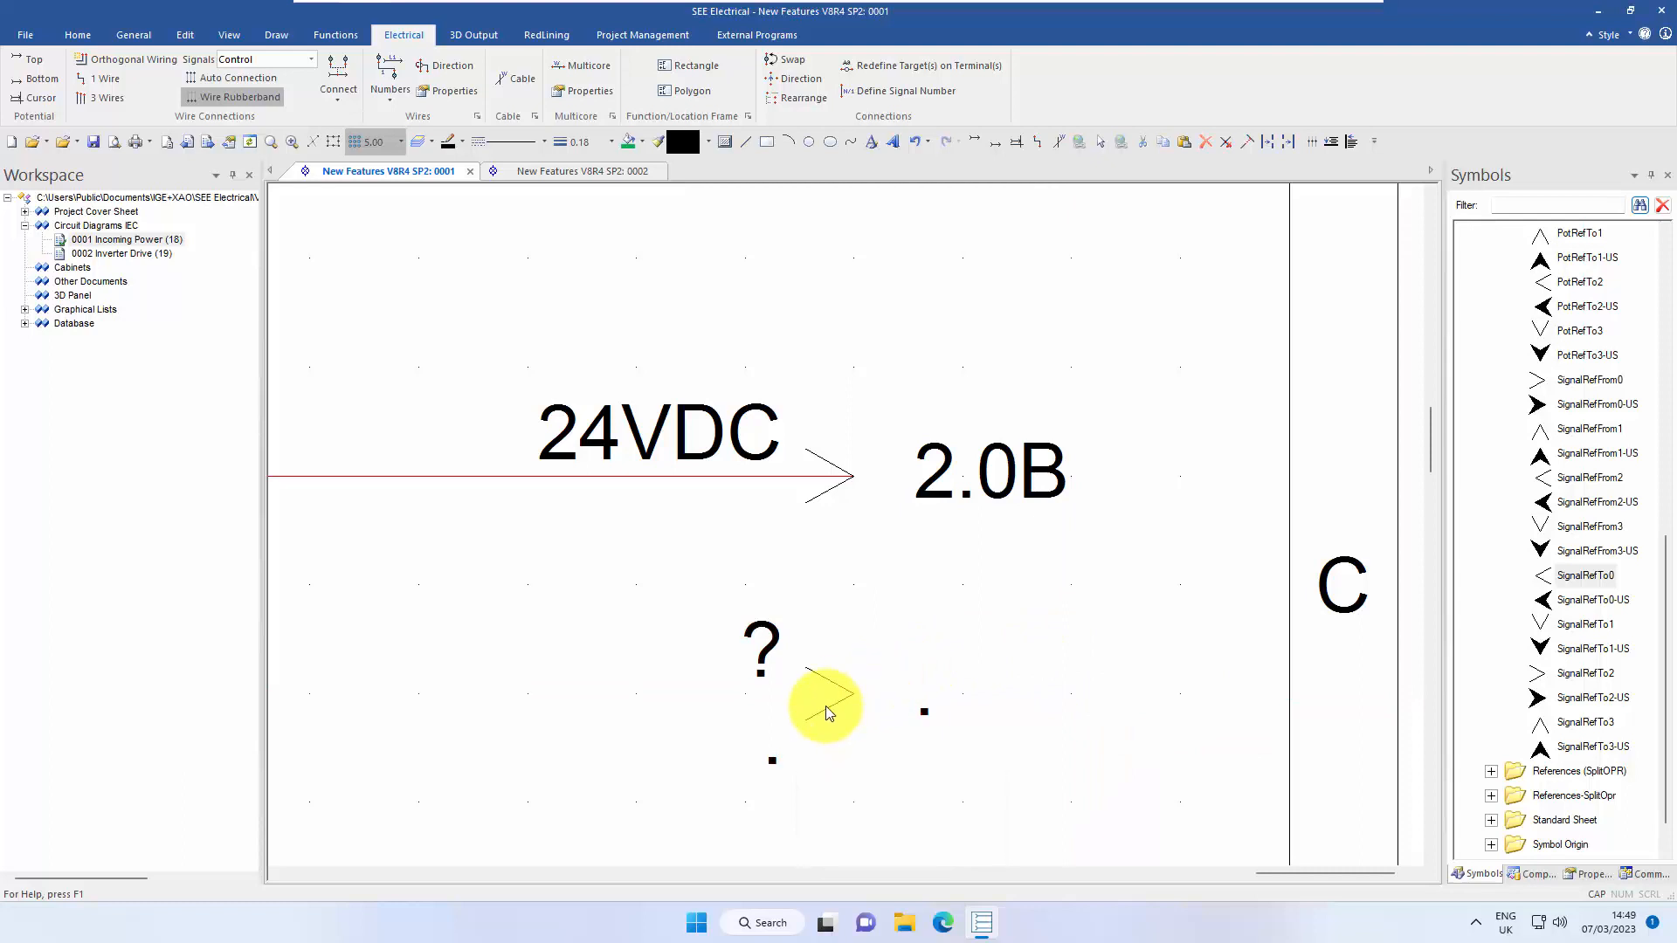
pyautogui.doubleClick(824, 706)
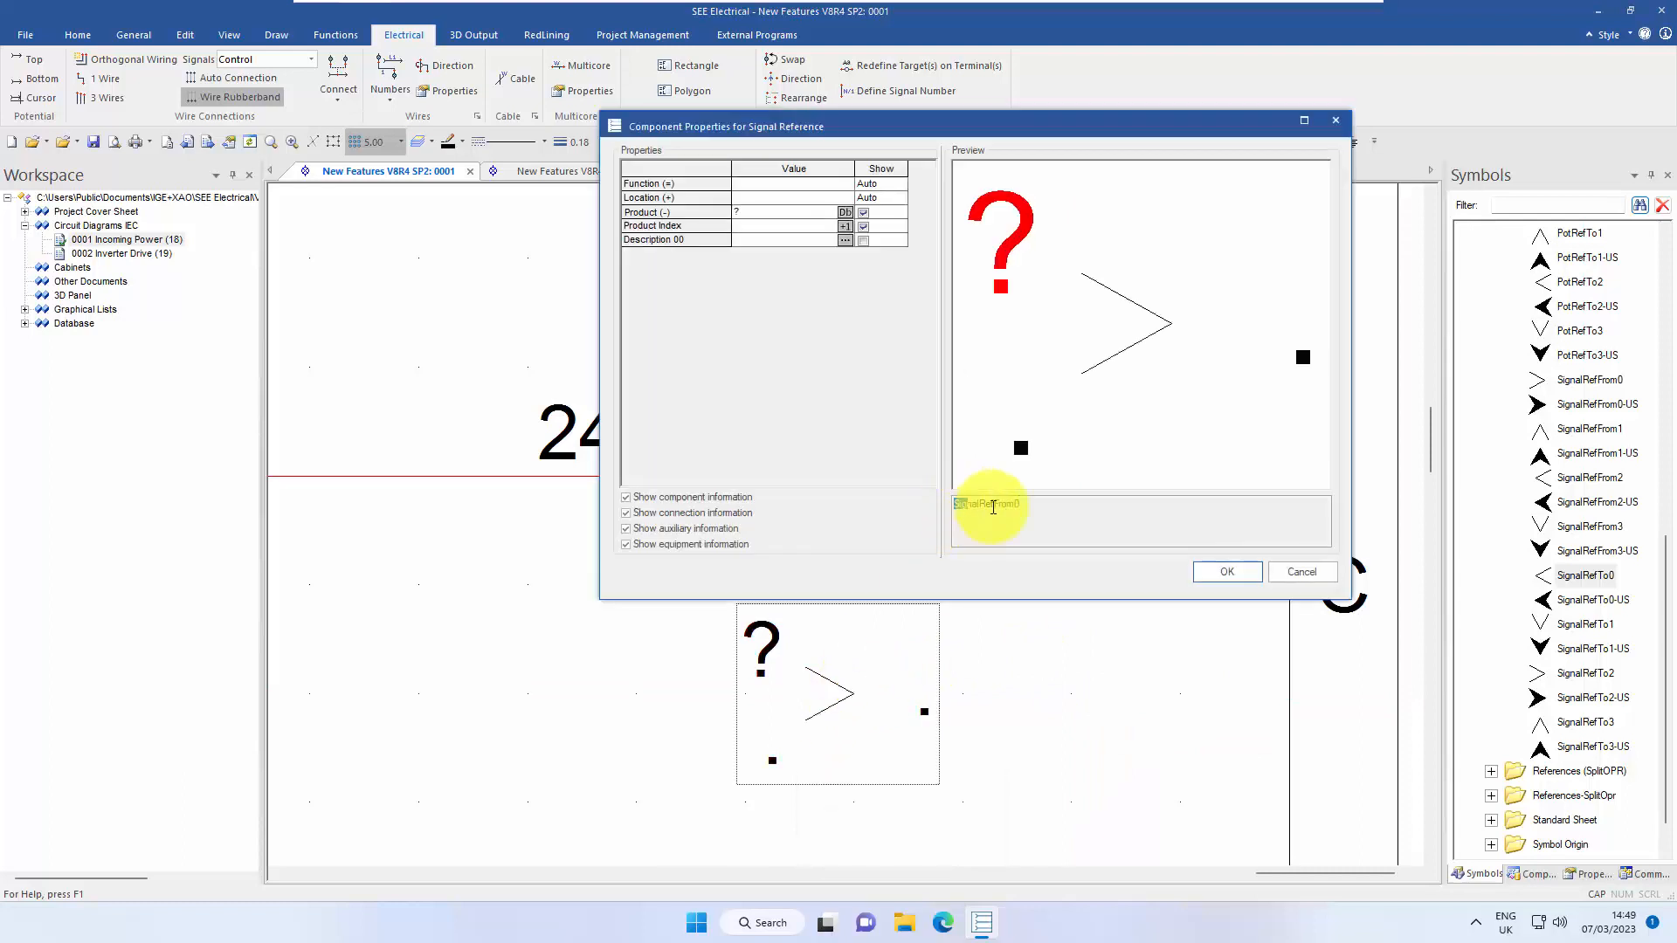